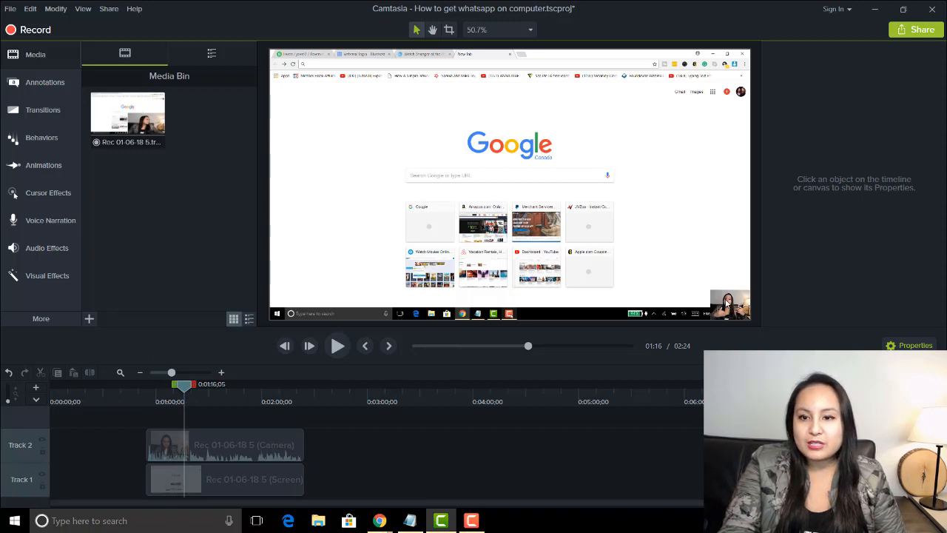
Enlarge the webcam clip to about 138% and place it over the lower-right of the browser footage
left_click(225, 444)
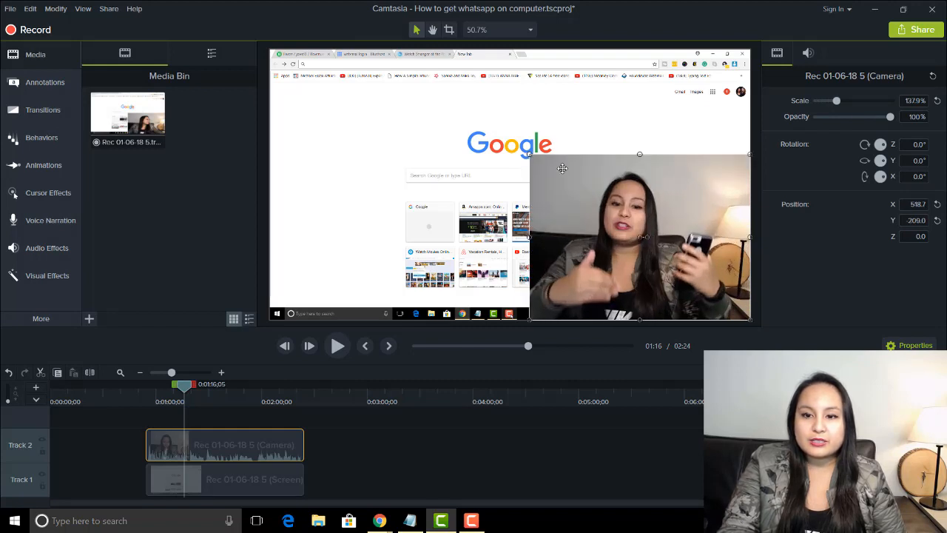
mouse_move(516, 266)
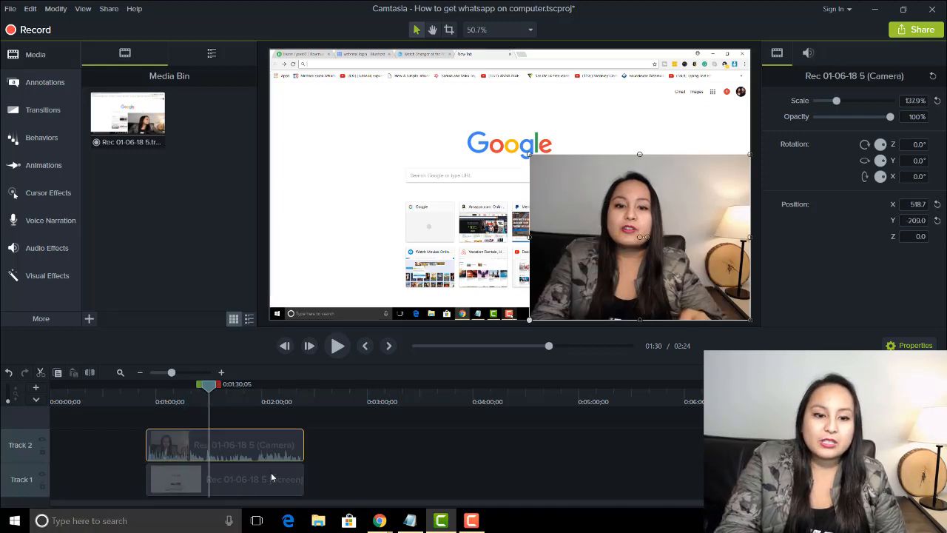
Shift the screen clip later on Track 1 and center the webcam at about 187% scale
left_click(224, 478)
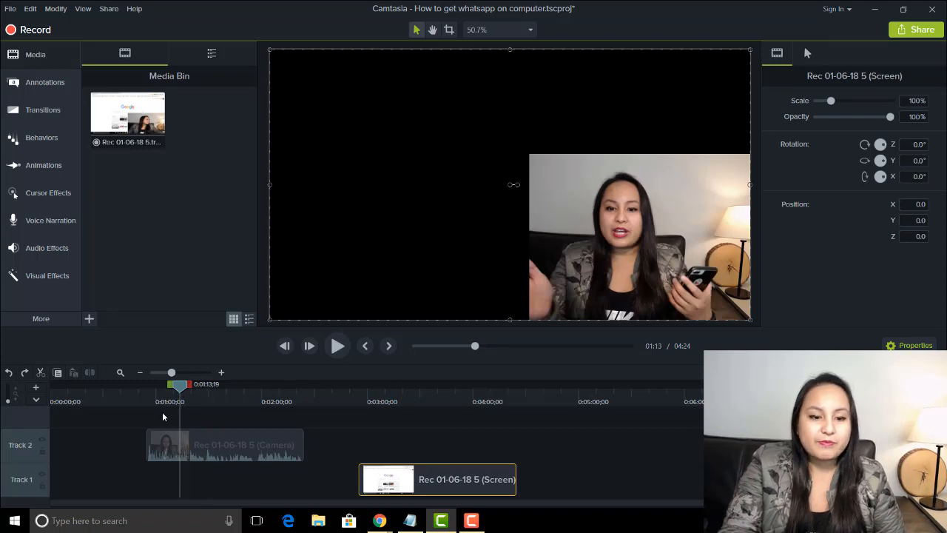
left_click(224, 444)
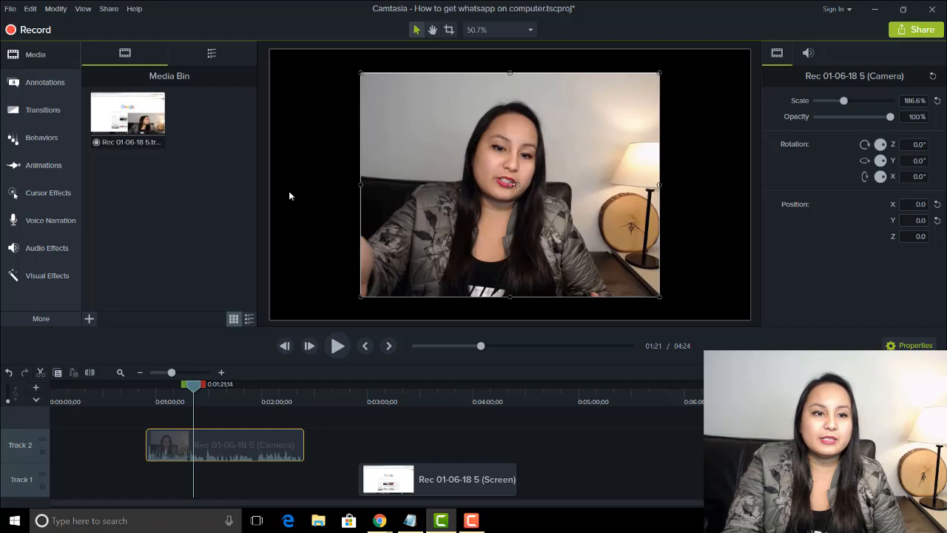
left_click(43, 109)
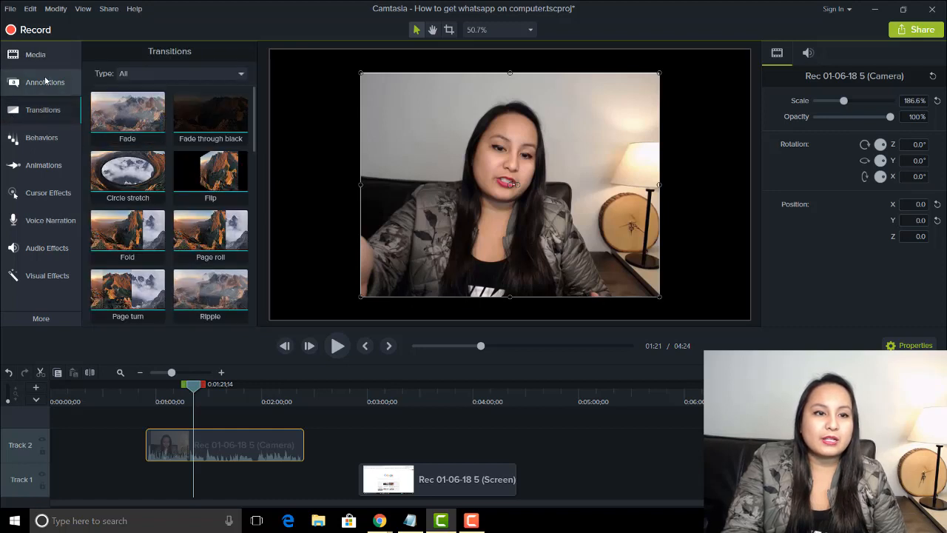
Add a white rectangle from Annotations > Shapes and stretch it across the canvas behind the webcam
left_click(45, 82)
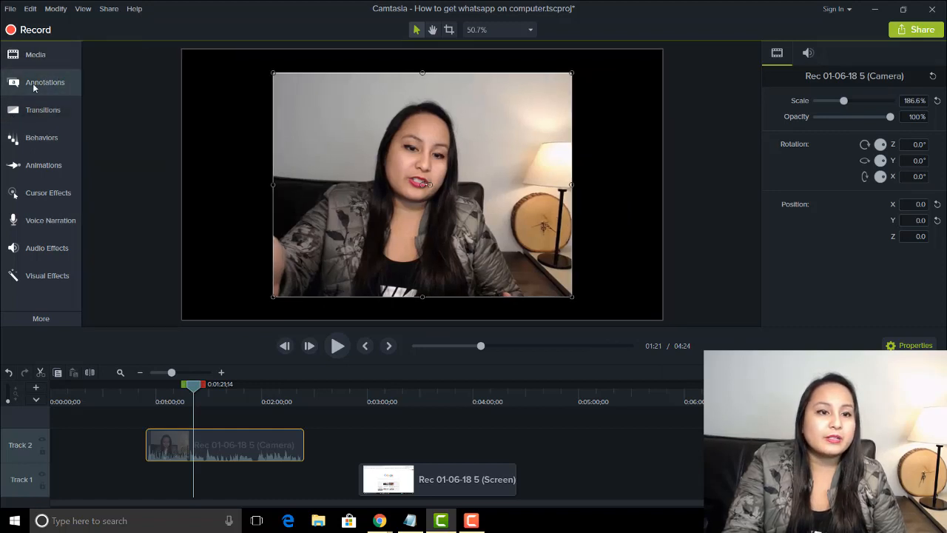
left_click(45, 82)
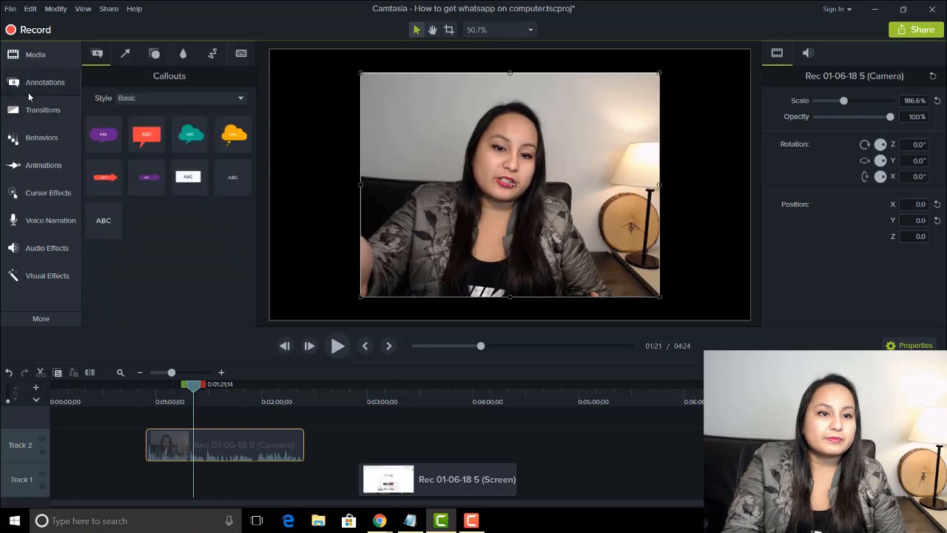
left_click(154, 54)
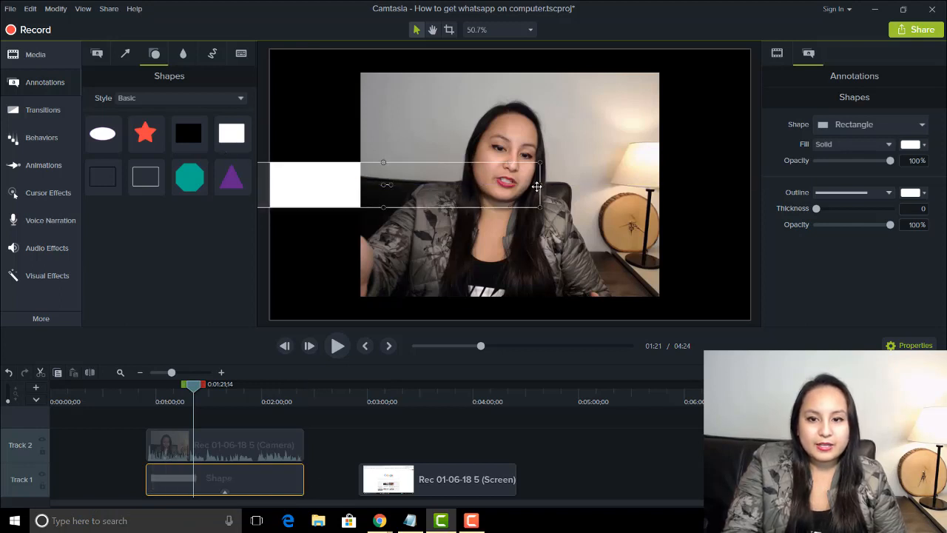
left_click_drag(540, 184, 749, 185)
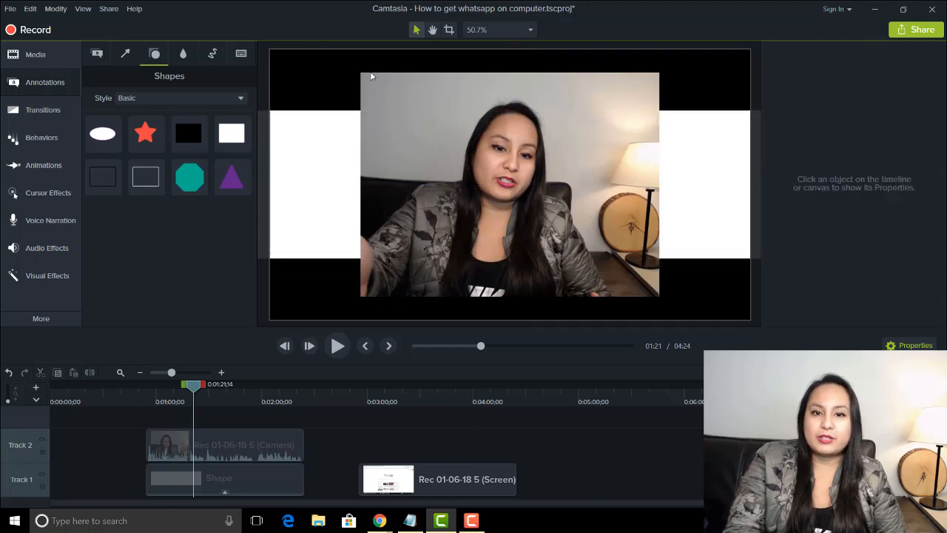
left_click(225, 445)
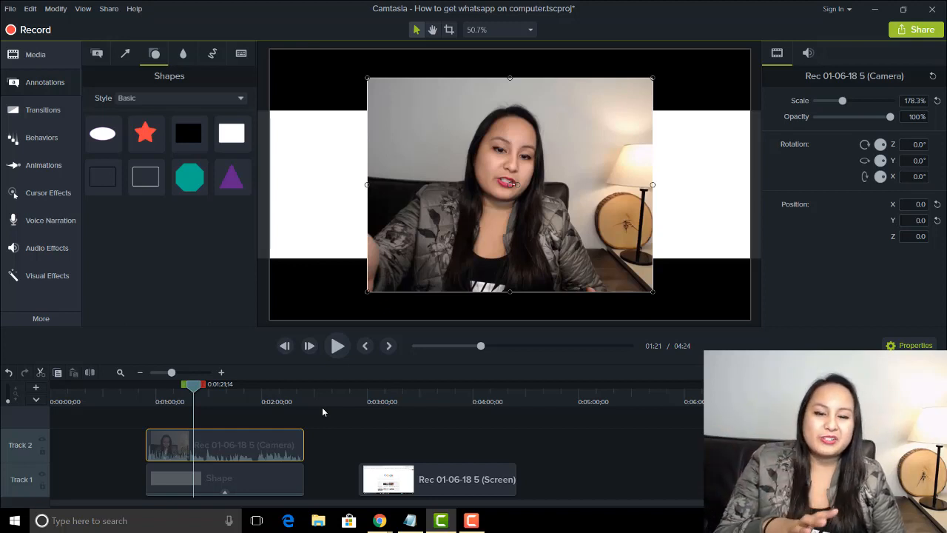
mouse_move(383, 406)
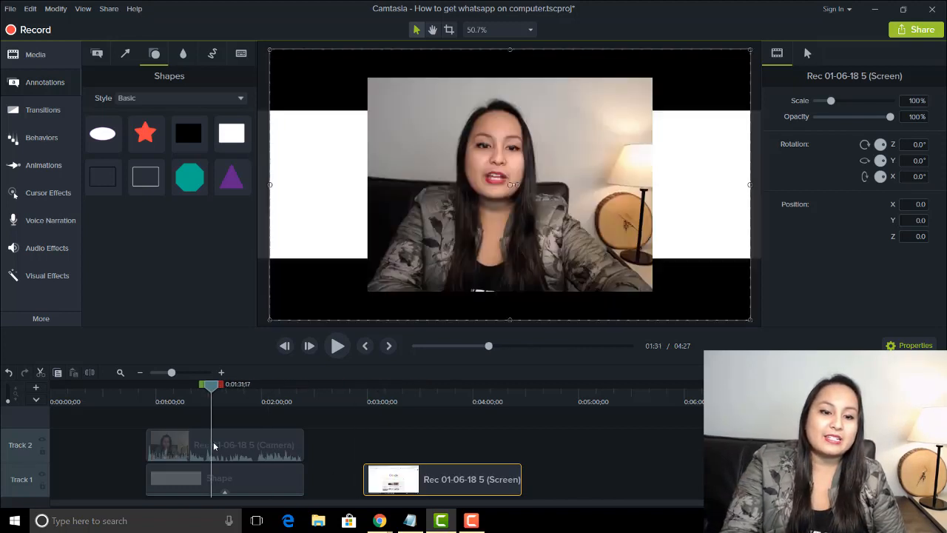
Push the screen recording clip further right on Track 1, extending the project to about 4:33
left_click(224, 445)
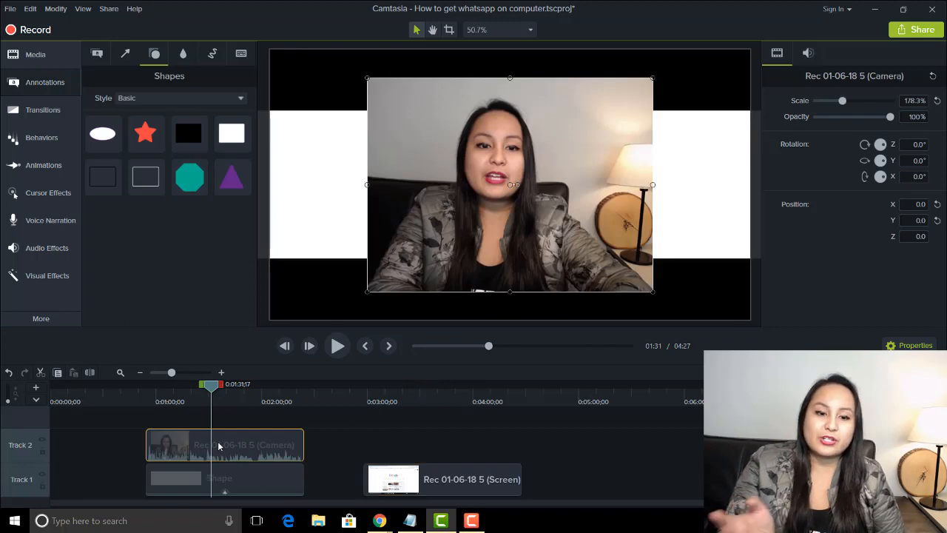
left_click_drag(211, 384, 392, 384)
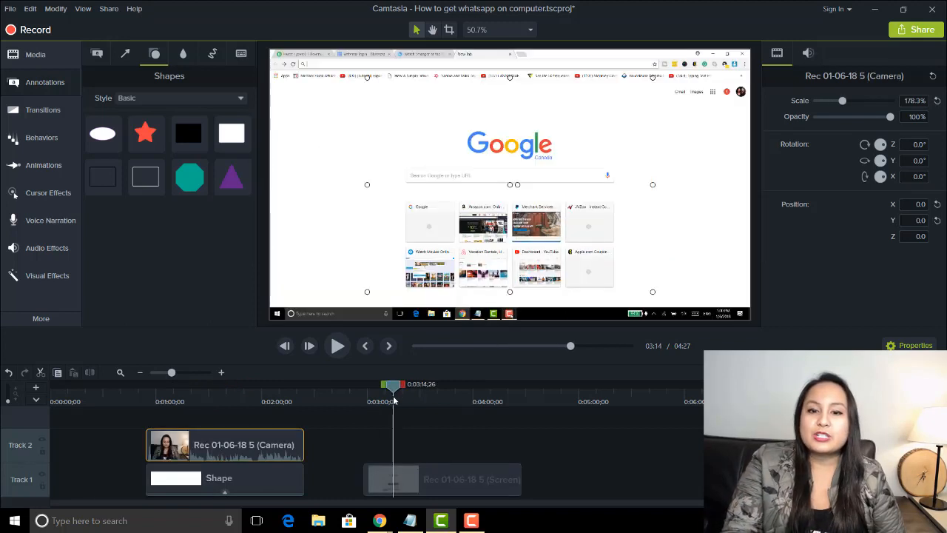
left_click(452, 479)
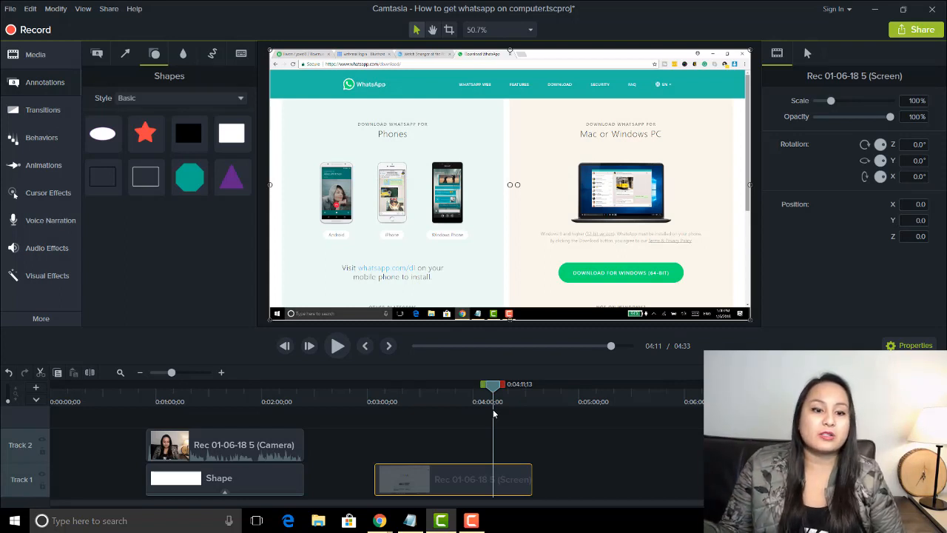
mouse_move(268, 398)
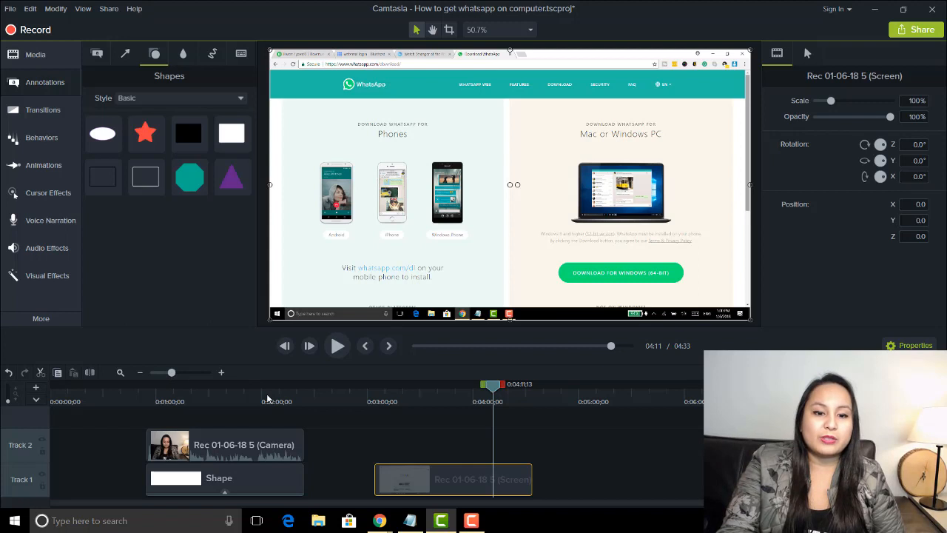